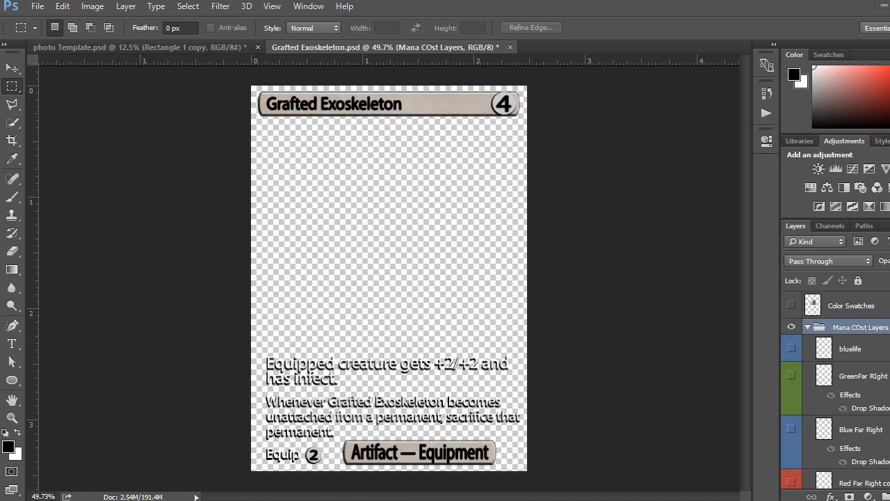
mouse_move(180, 253)
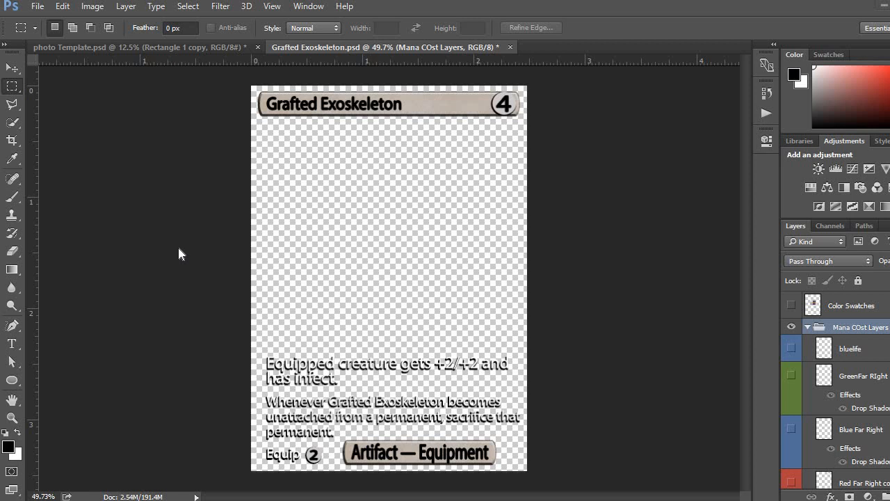
mouse_move(91, 156)
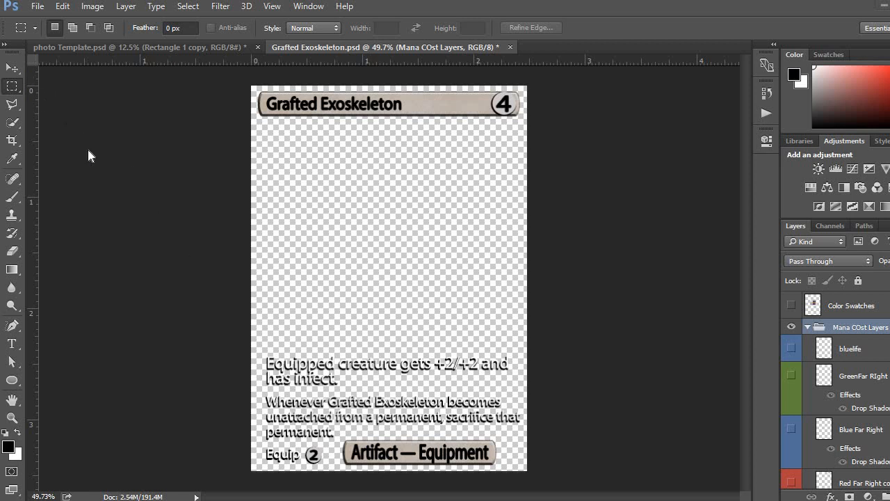
mouse_move(53, 123)
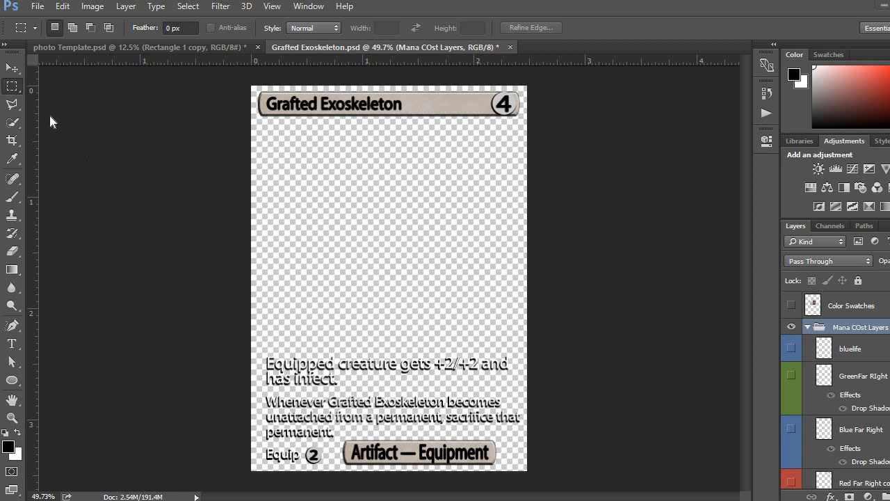
mouse_move(12, 114)
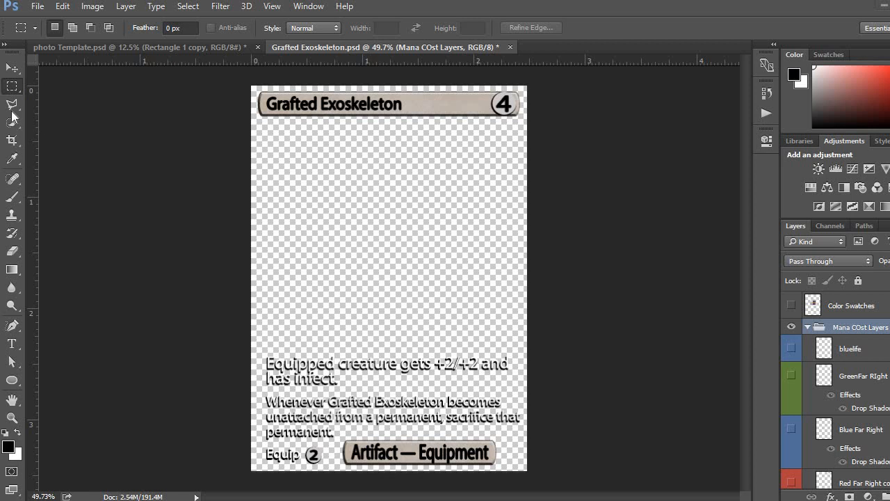
mouse_move(88, 194)
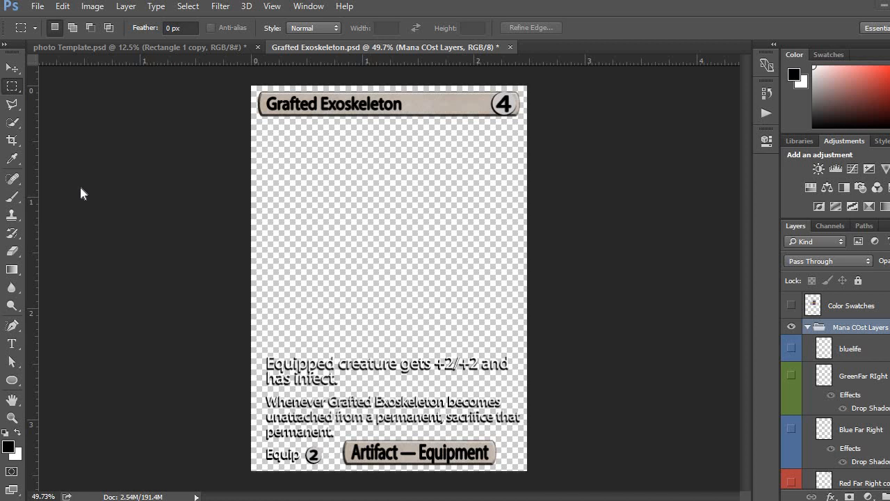
mouse_move(102, 190)
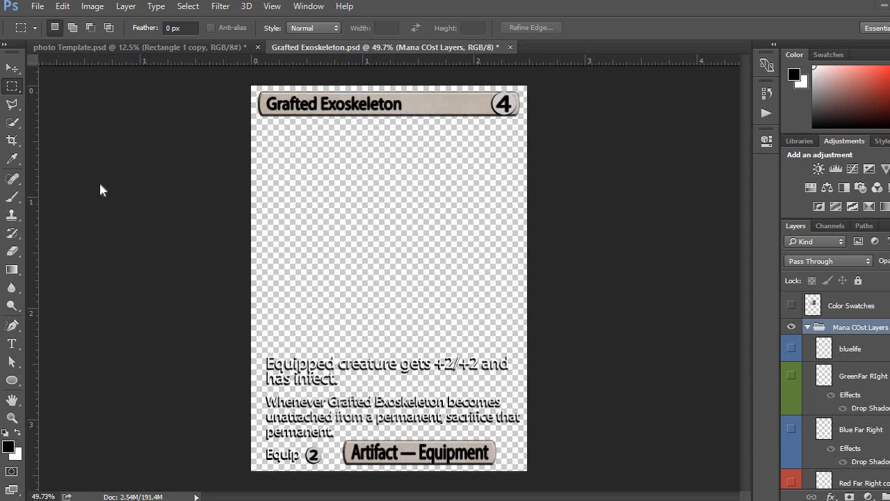
mouse_move(280, 125)
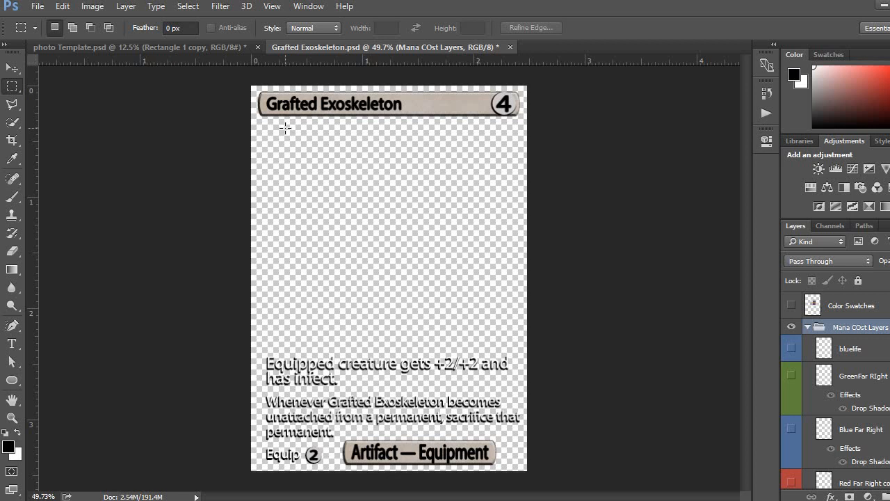
mouse_move(244, 292)
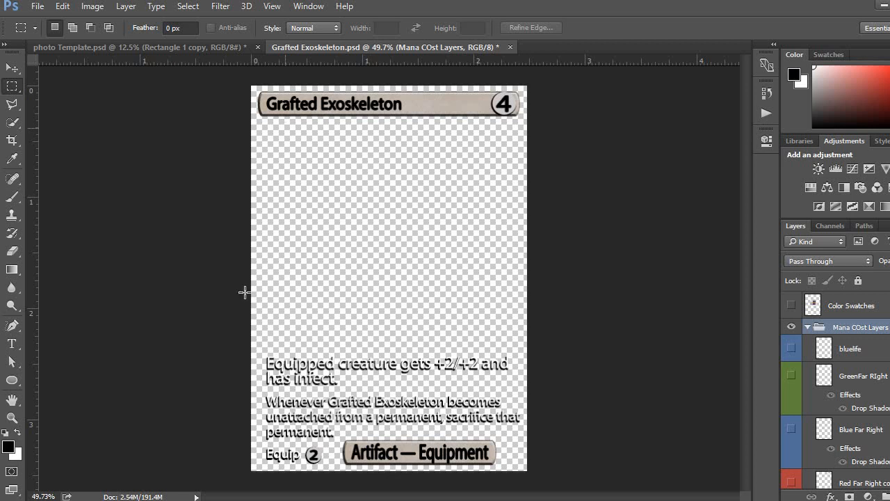
mouse_move(143, 302)
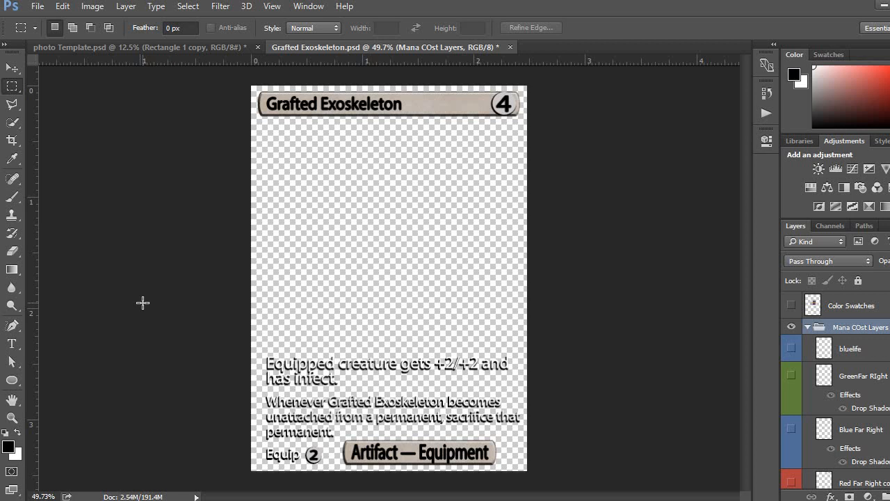
mouse_move(158, 323)
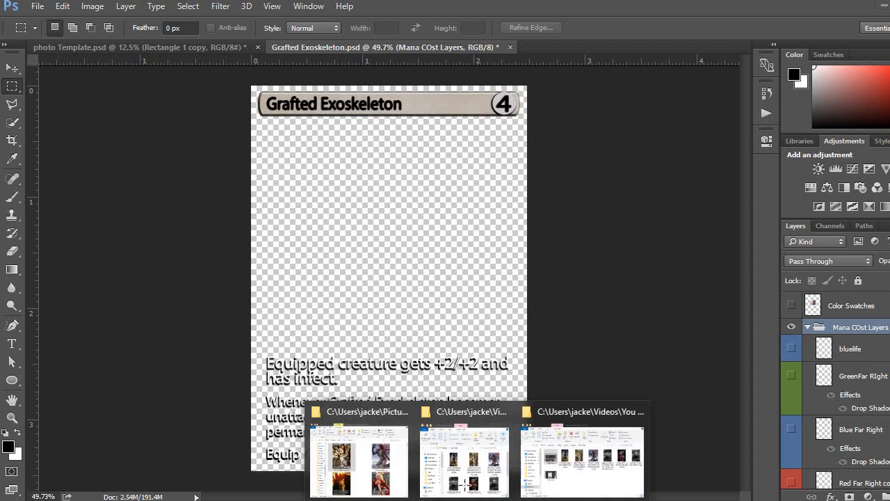
Step: Bring up the You TUbe folder and pick the armored figure image 166343111.png
left_click(359, 461)
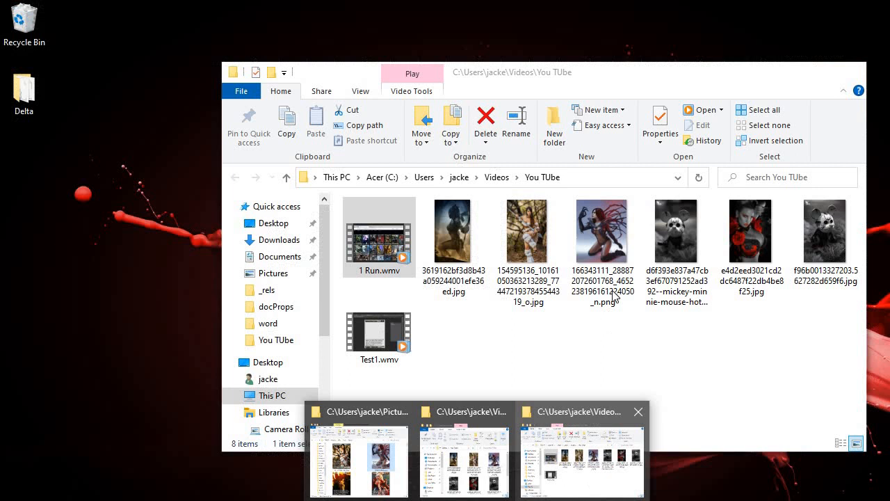
left_click(602, 230)
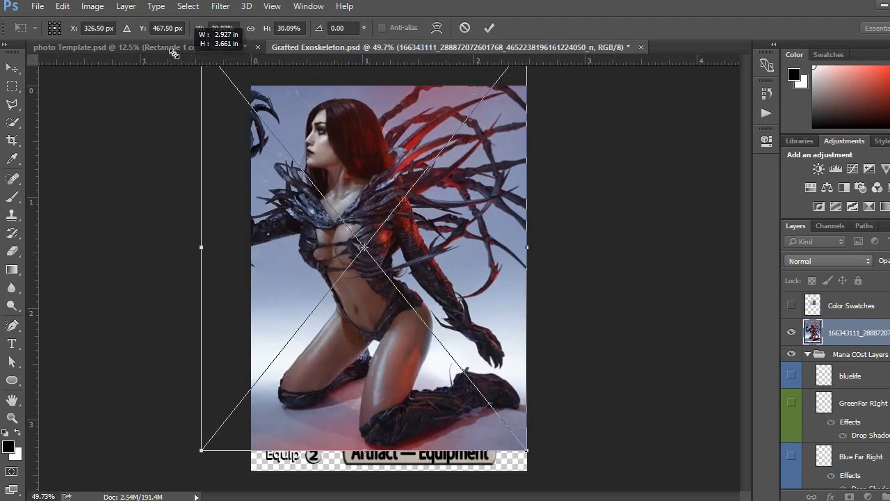
Step: Enlarge and position the placed armored figure artwork so it covers the whole card
left_click_drag(527, 450, 537, 465)
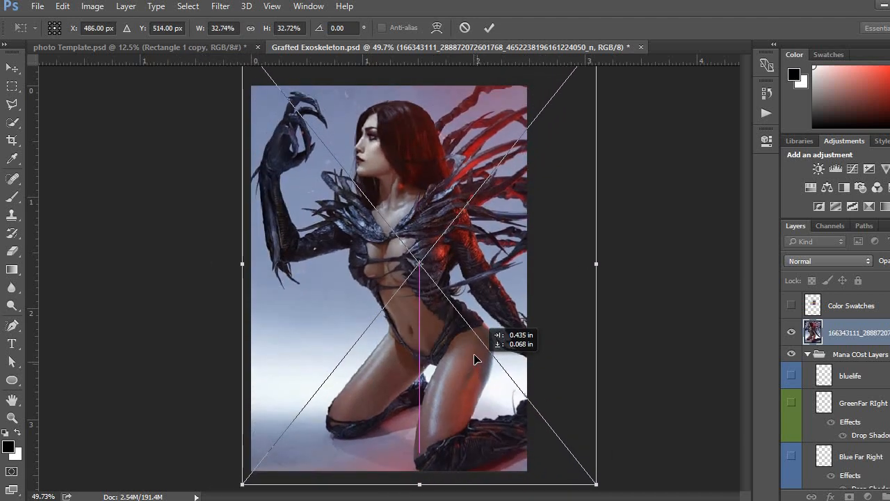
left_click_drag(476, 358, 476, 347)
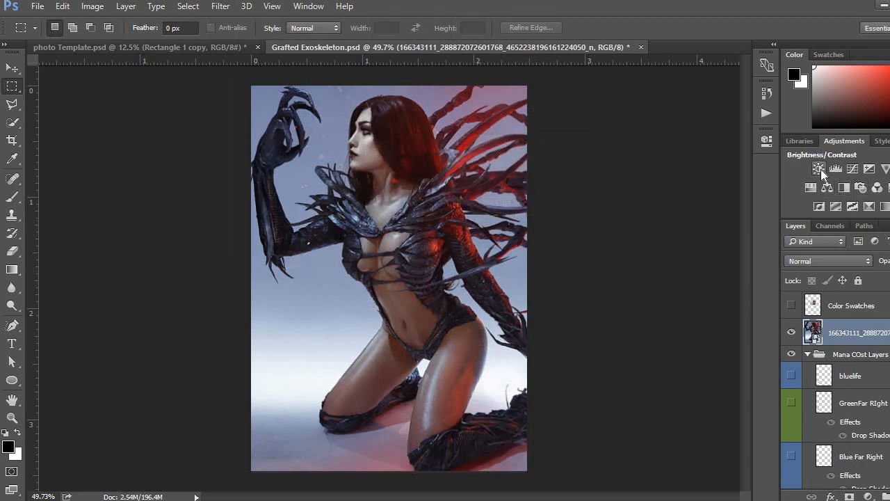
Step: Add a Brightness/Contrast adjustment to the artwork with brightness 22 and contrast 29
left_click(819, 169)
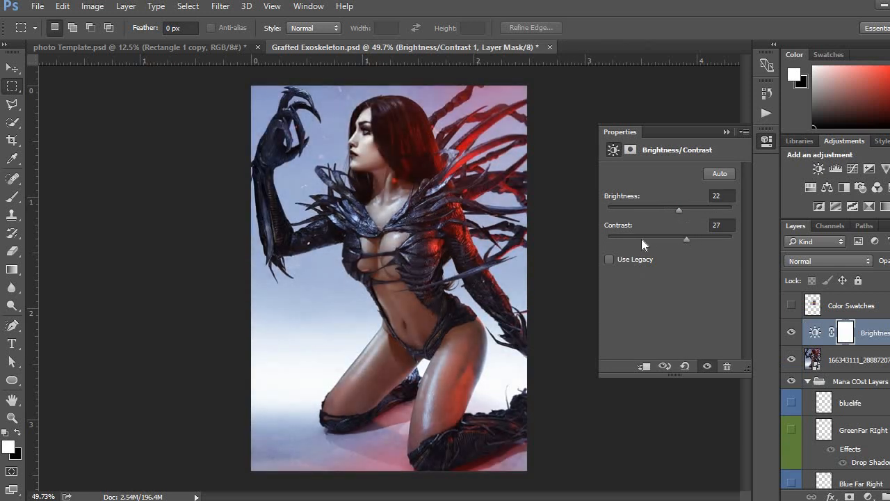
left_click_drag(687, 239, 627, 239)
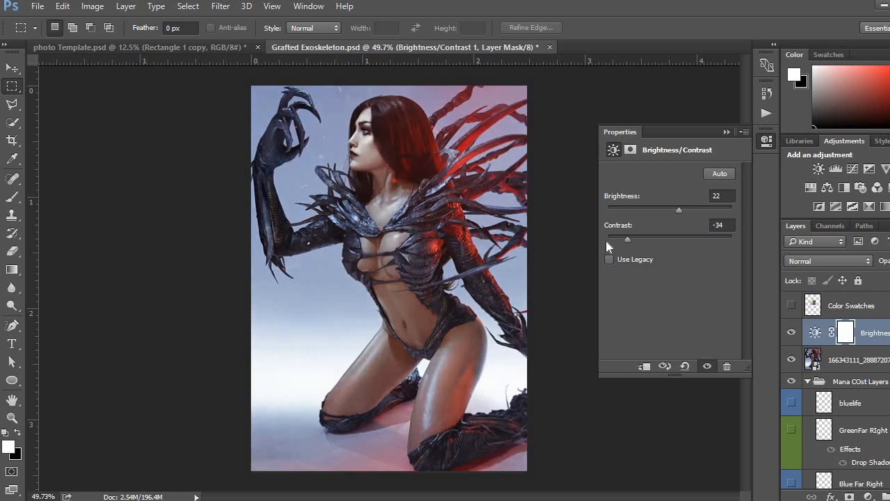
left_click_drag(627, 238, 684, 238)
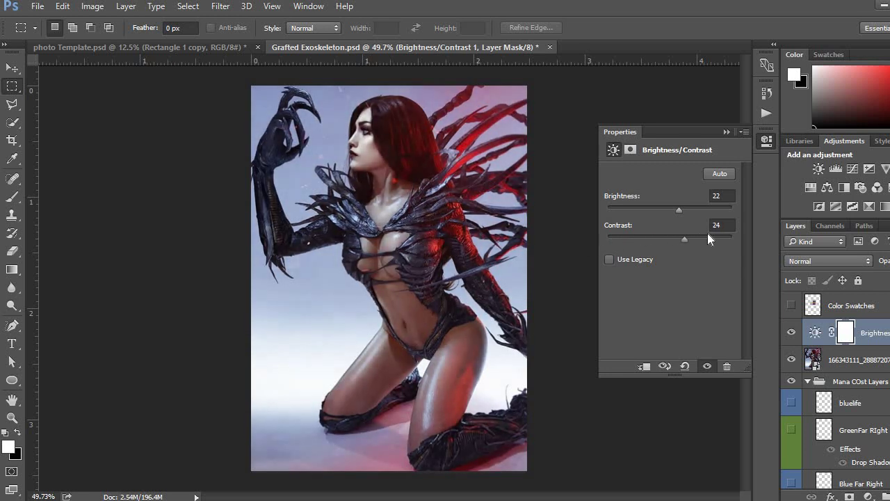
left_click_drag(683, 238, 690, 238)
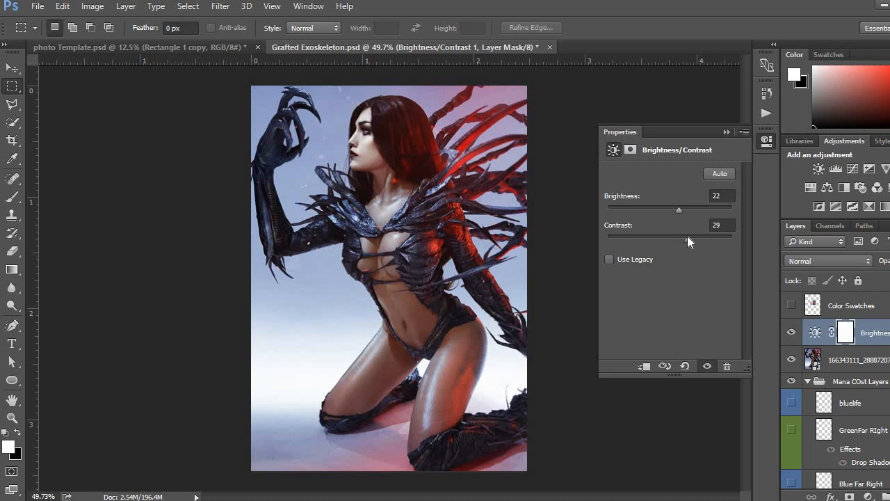
mouse_move(265, 151)
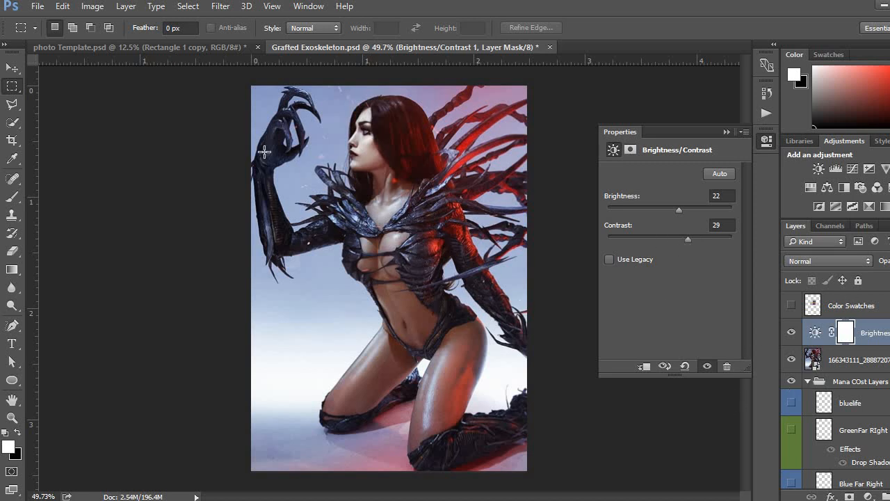
mouse_move(24, 96)
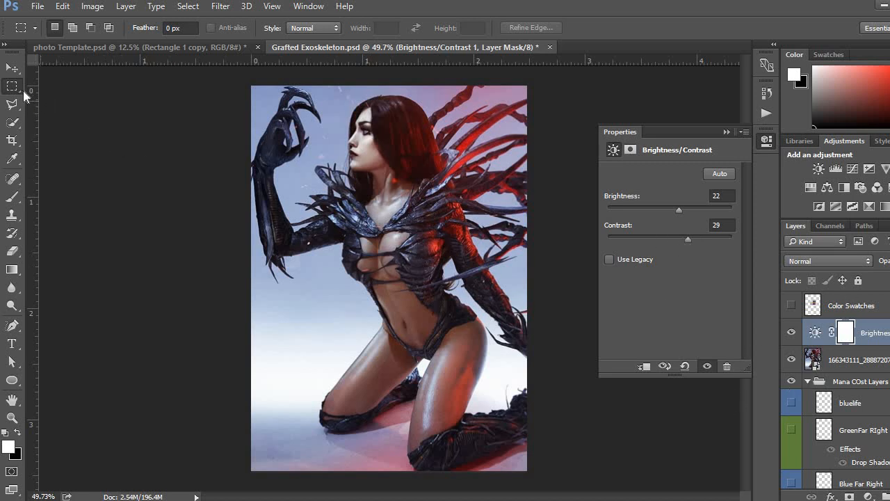
mouse_move(859, 353)
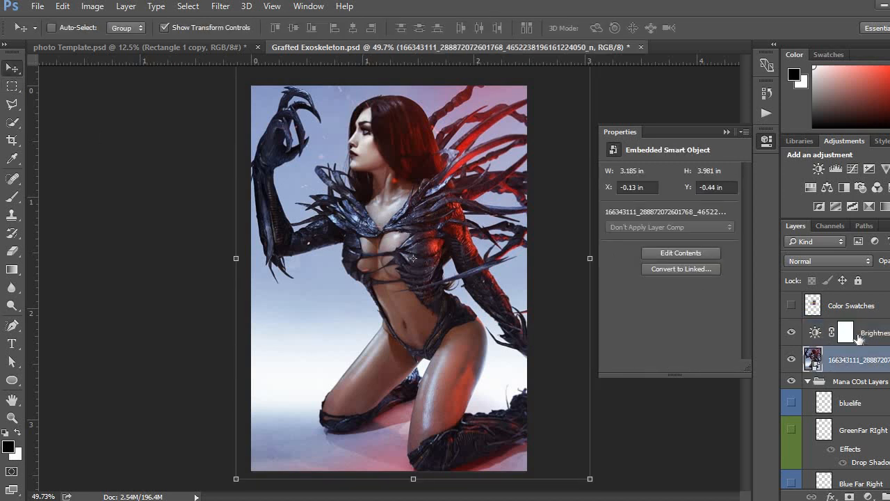
Step: Duplicate the adjusted artwork layer together with its Brightness/Contrast adjustment
left_click(791, 358)
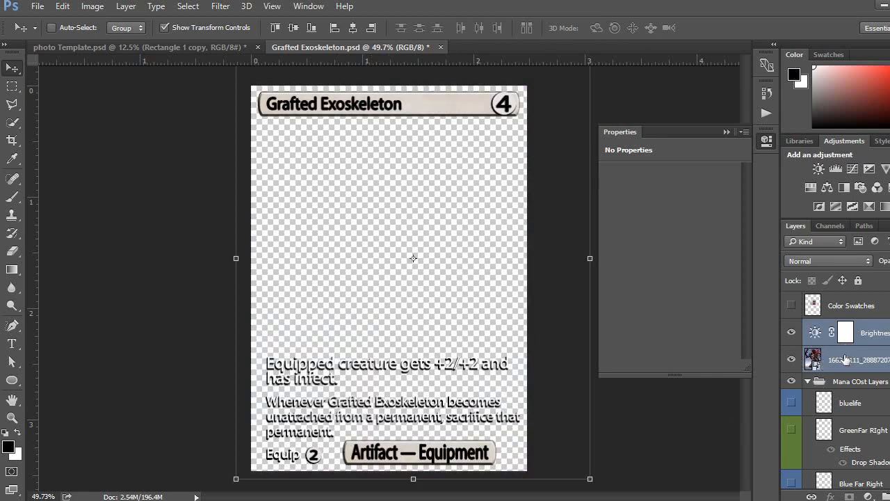
right_click(845, 359)
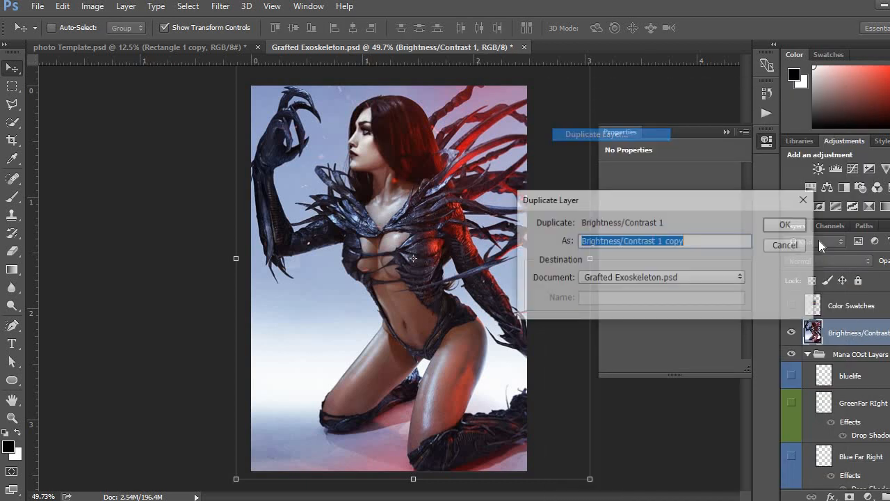
left_click(784, 224)
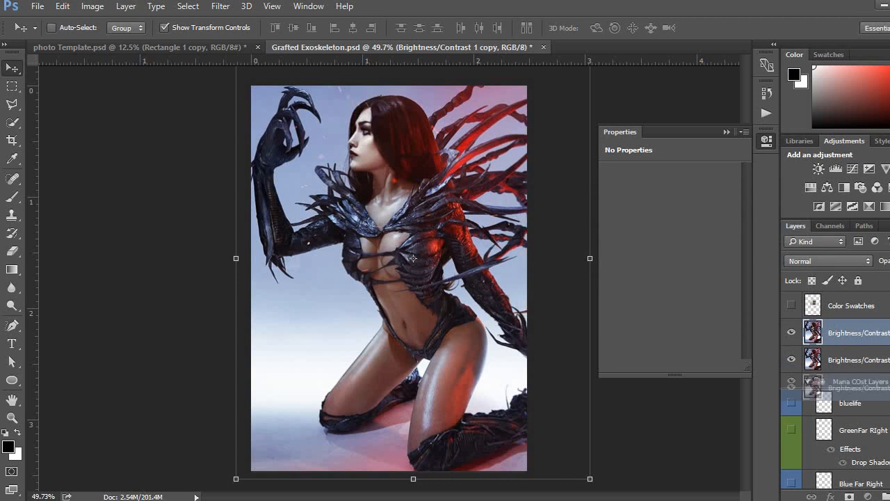
Step: Move the duplicate beneath the card frame and hide the top art copy
scroll("down", 3)
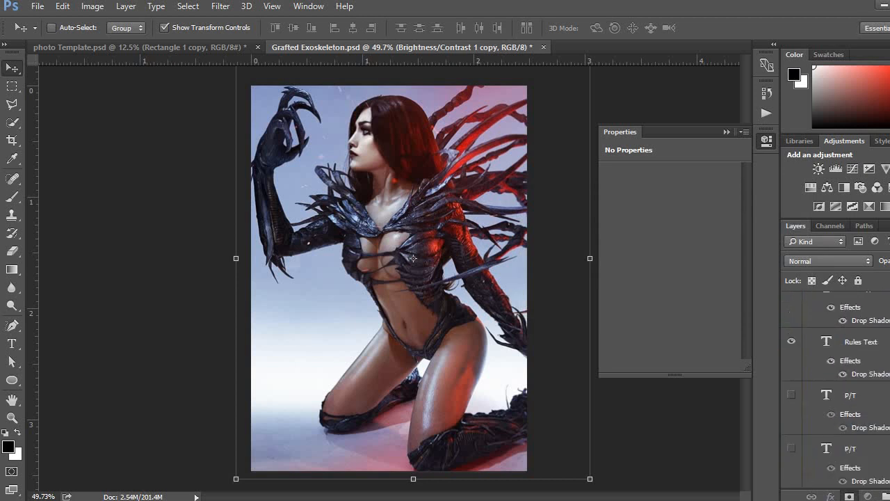
scroll("down", 3)
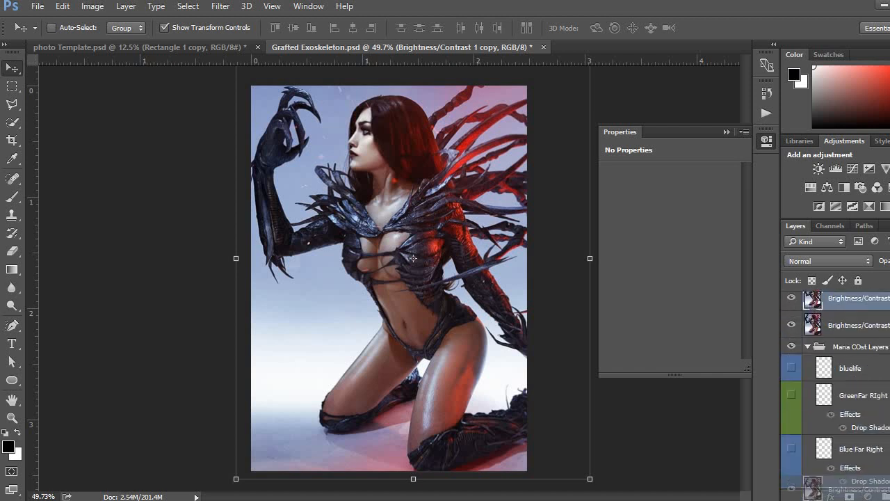
scroll("down", 3)
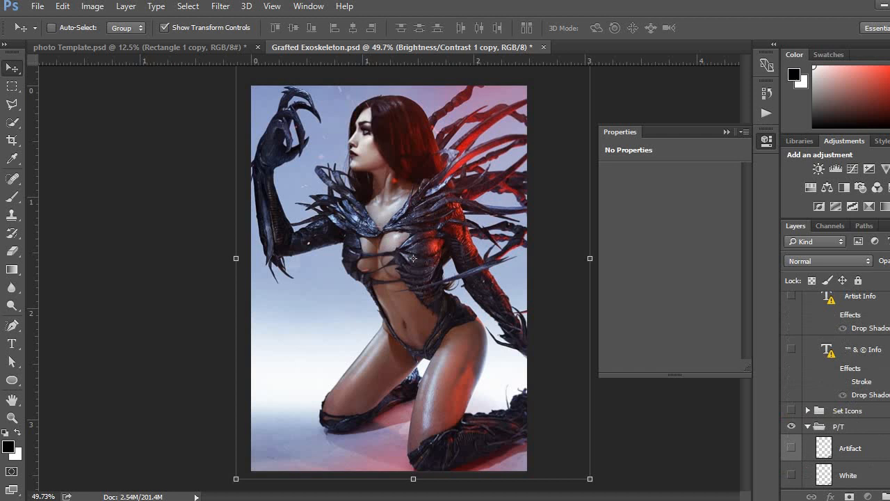
scroll("down", 3)
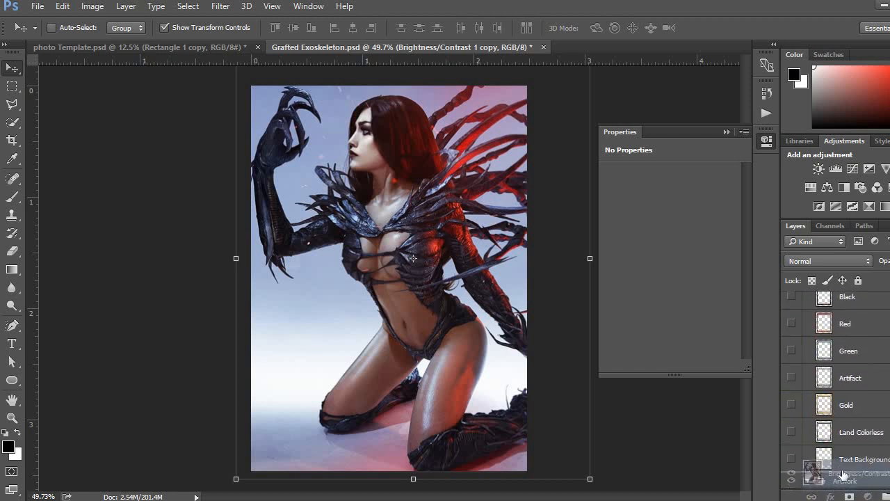
scroll("down", 3)
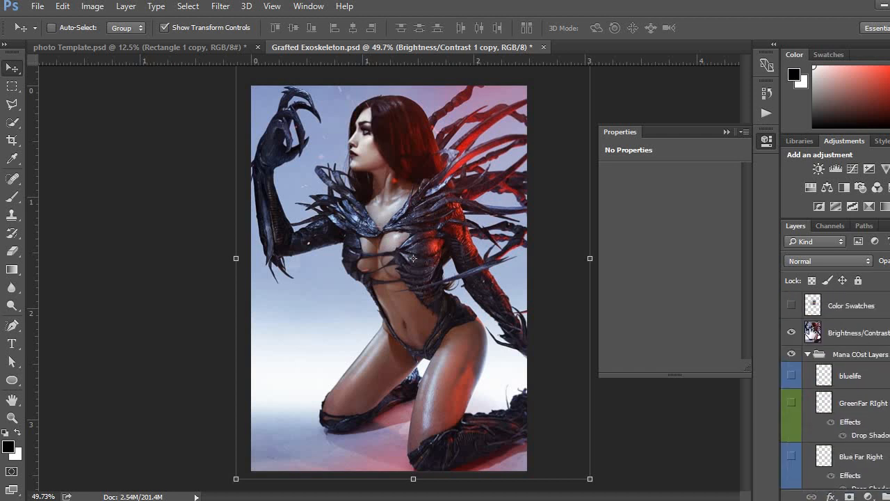
left_click(790, 332)
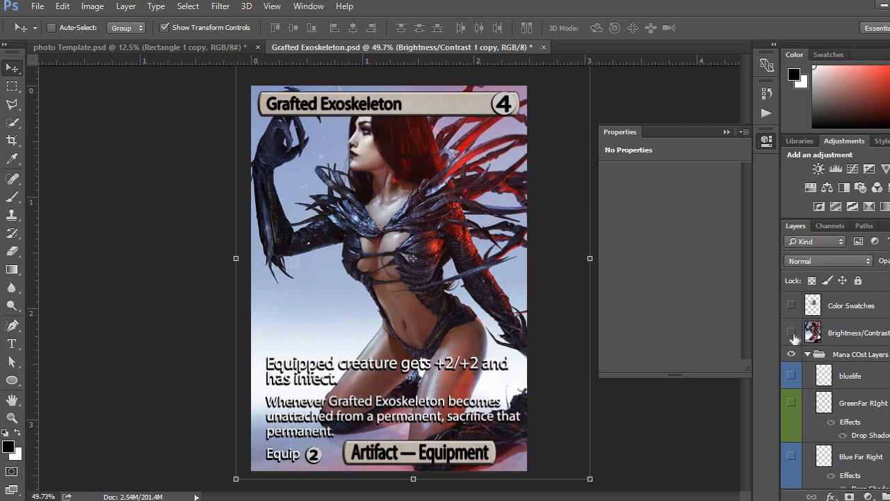
mouse_move(793, 336)
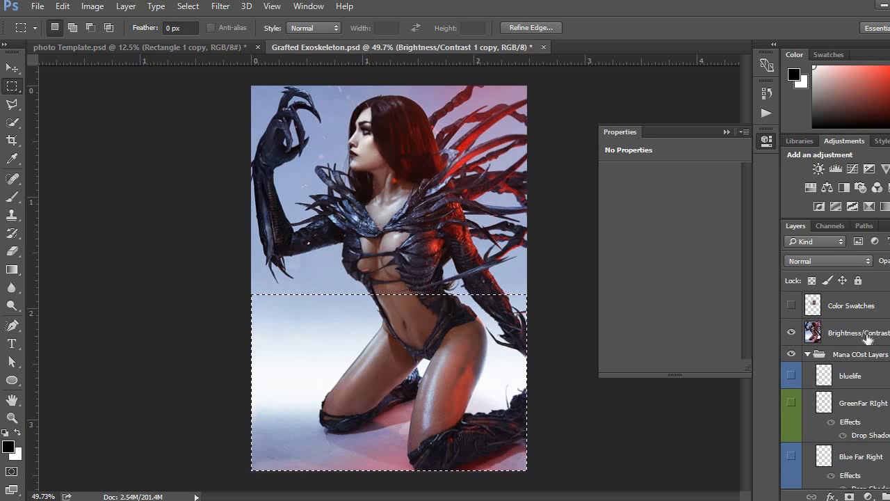
Step: Make the top Brightness/Contrast art layer visible again and select it
left_click(791, 332)
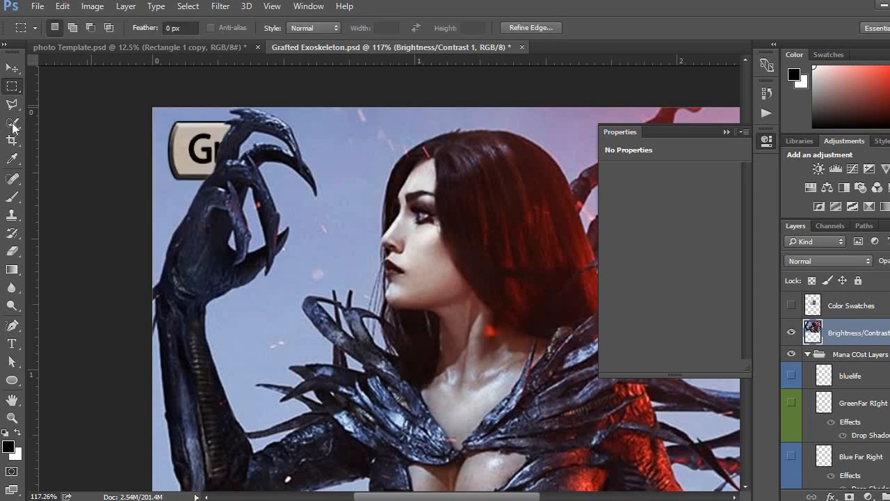
Step: Quick-select and delete the sky around the figure and red tendrils on the top art layer
left_click(13, 126)
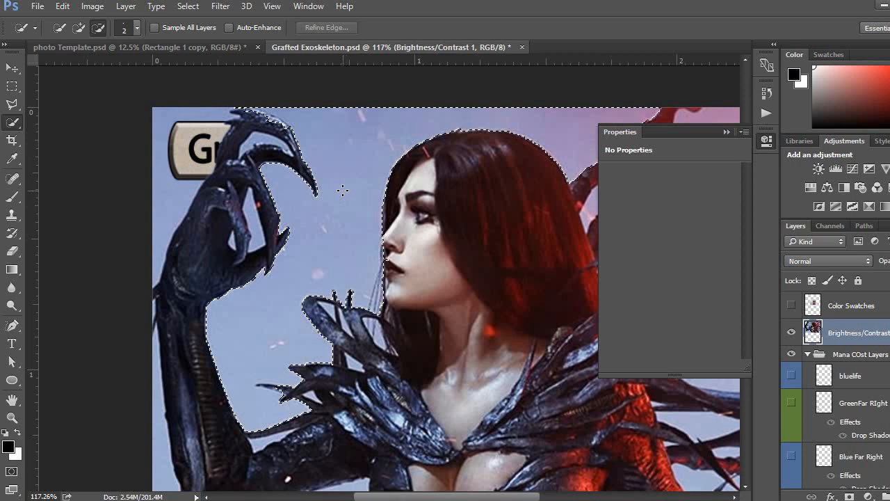
left_click(13, 85)
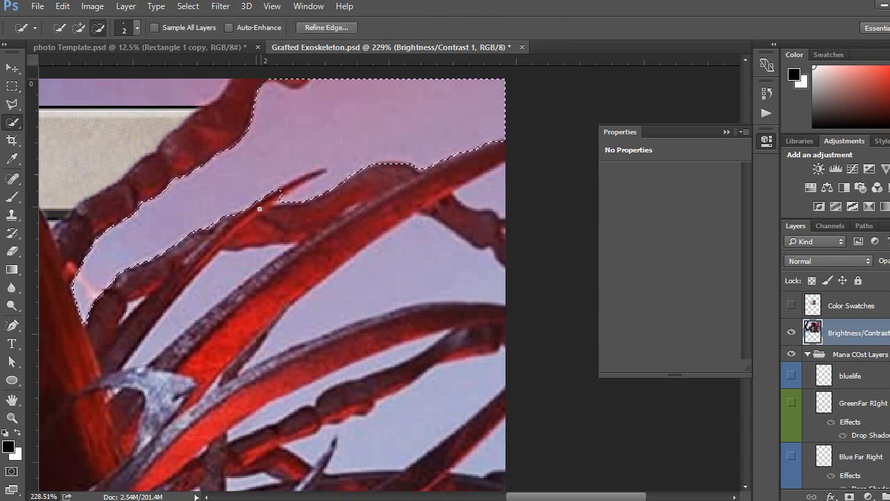
left_click(295, 180)
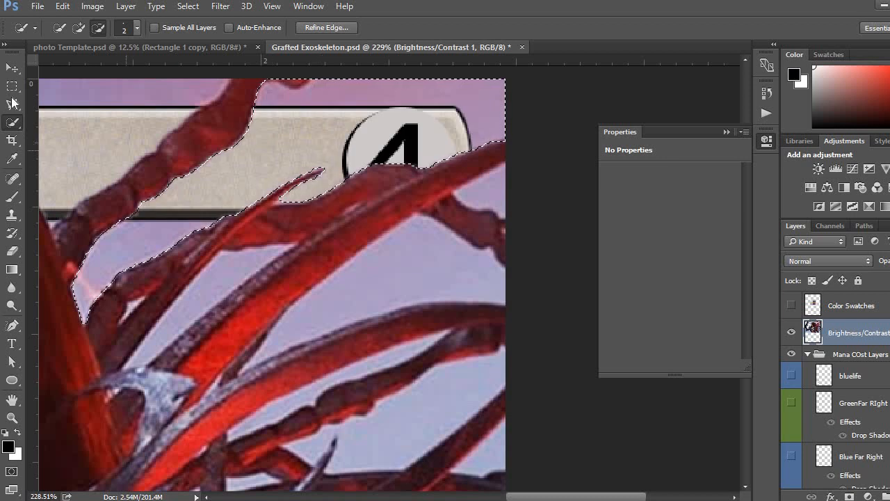
left_click(12, 86)
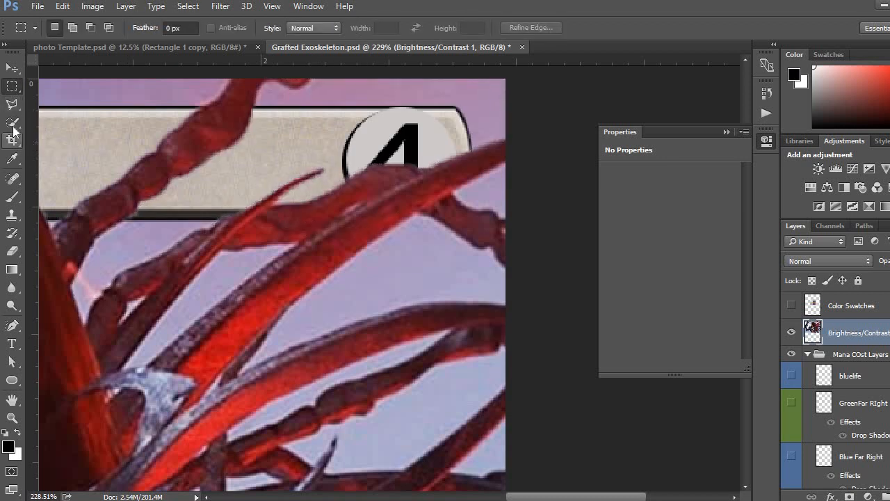
left_click(13, 123)
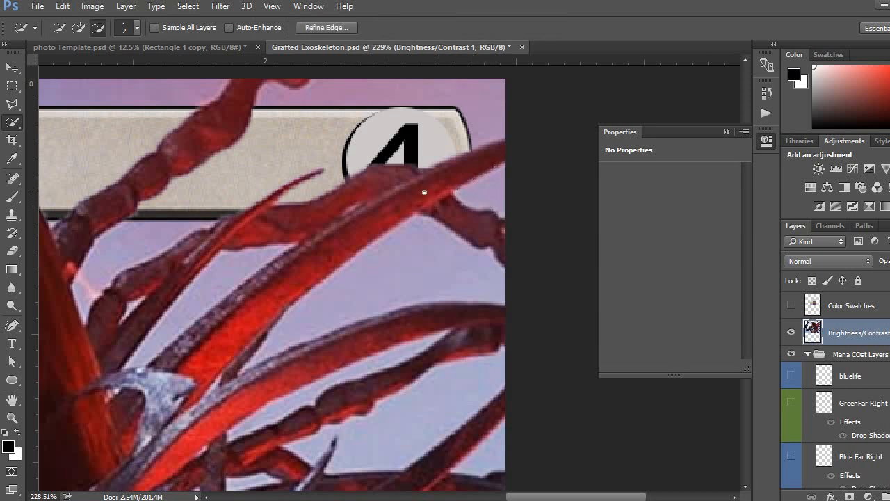
mouse_move(483, 198)
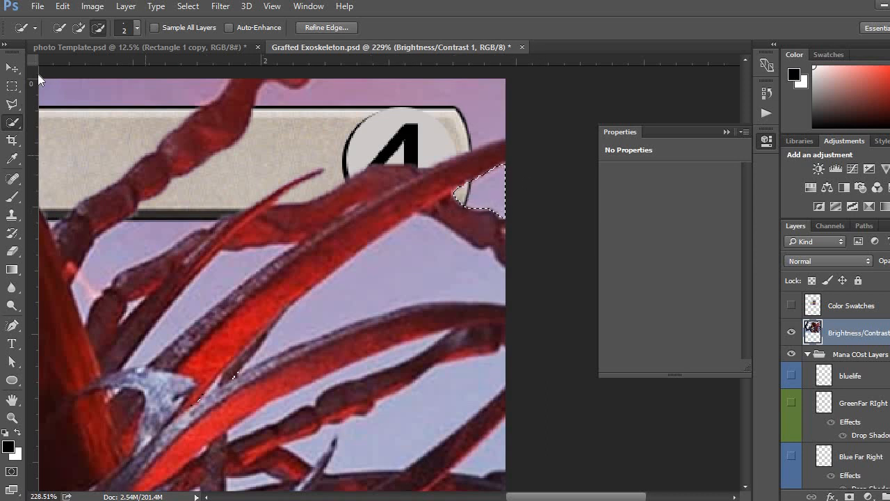
left_click(12, 85)
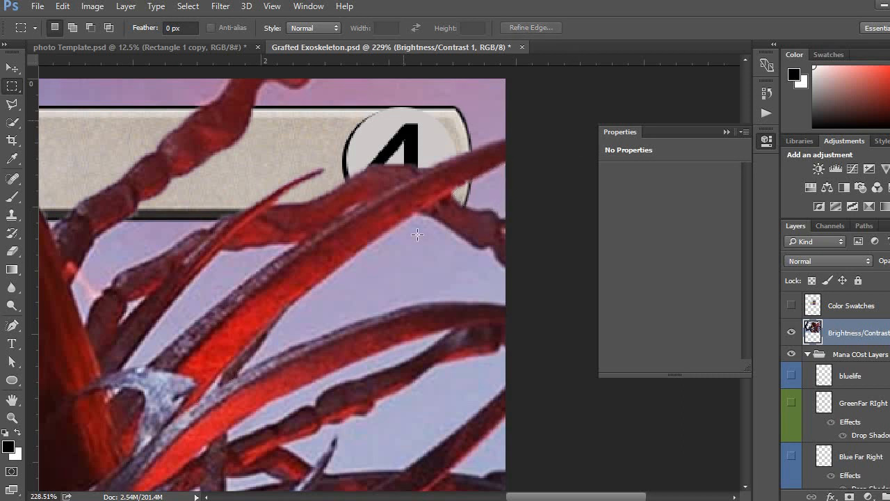
mouse_move(578, 188)
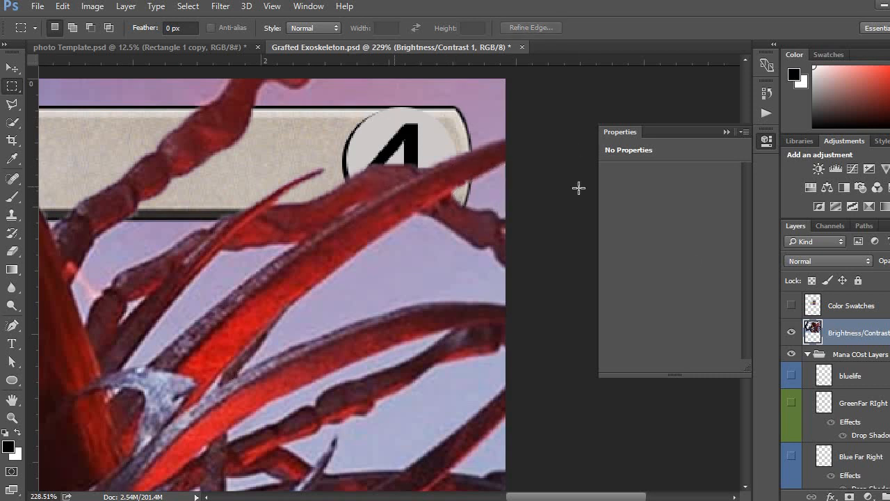
mouse_move(853, 331)
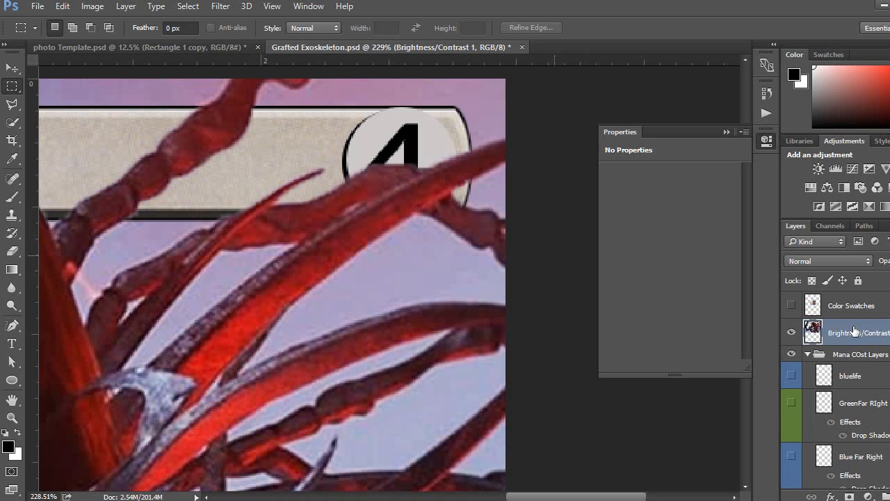
Step: Reposition the copied mana circle layer over the mana cost
scroll("down", 3)
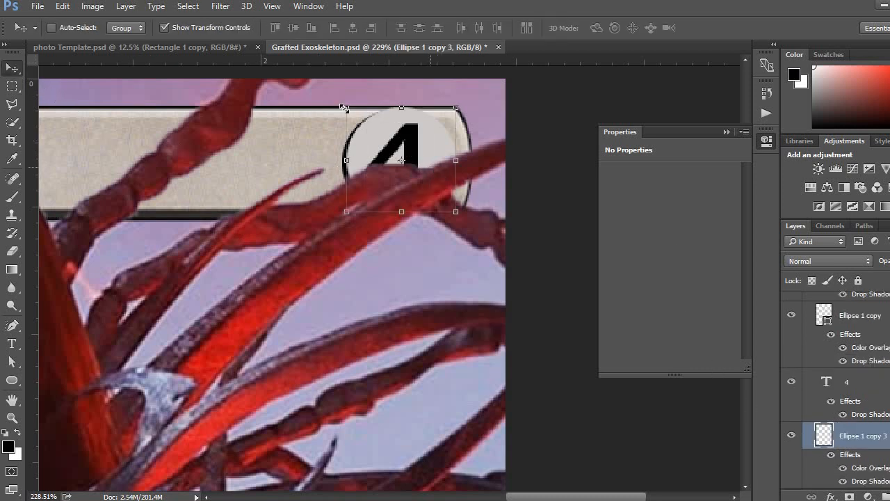
right_click(863, 436)
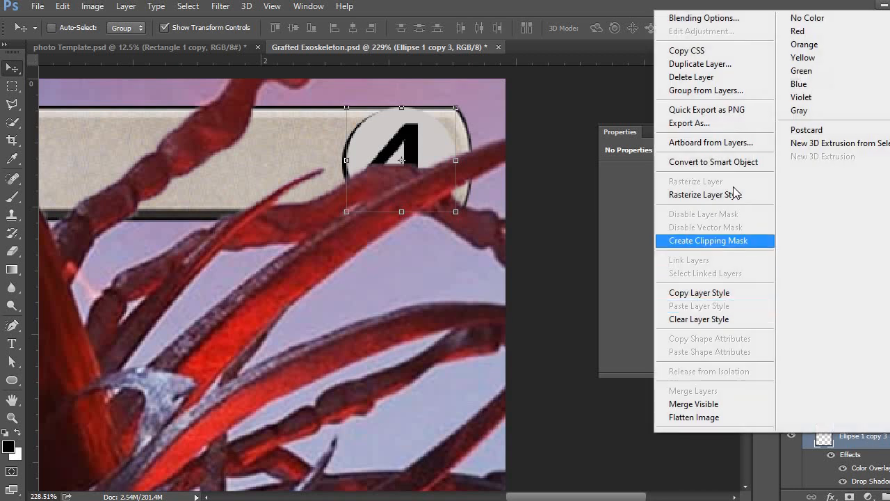
left_click(707, 240)
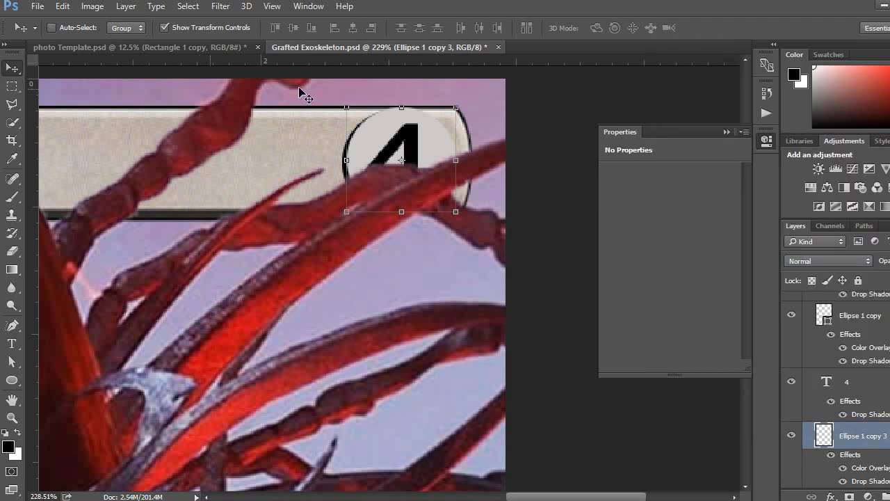
left_click_drag(401, 160, 478, 217)
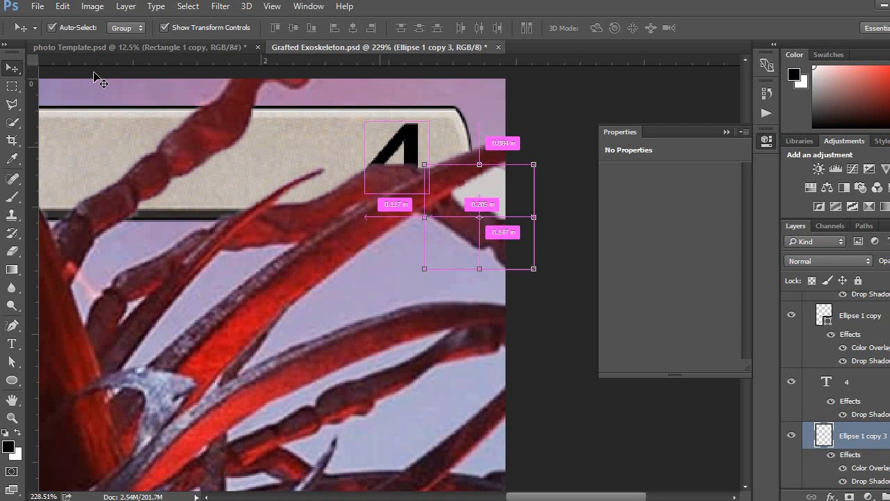
Step: Load the mana-cost circle around the 4 as a selection
left_click(12, 86)
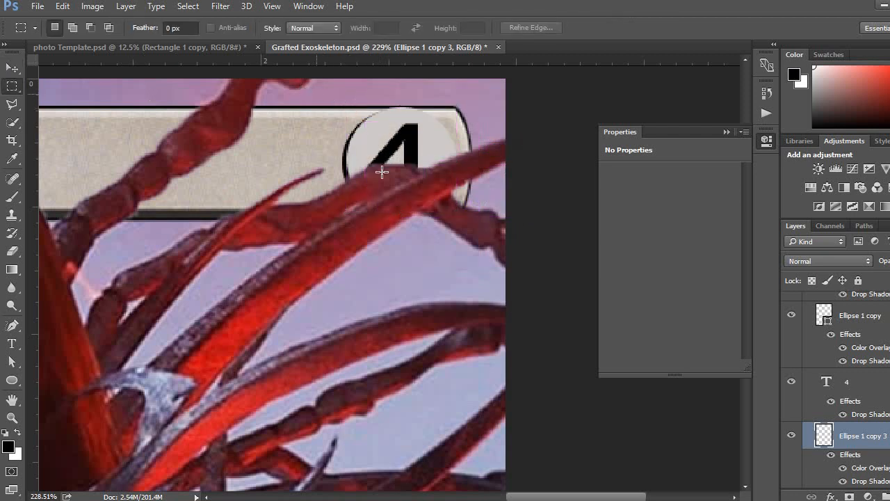
left_click_drag(300, 86, 504, 263)
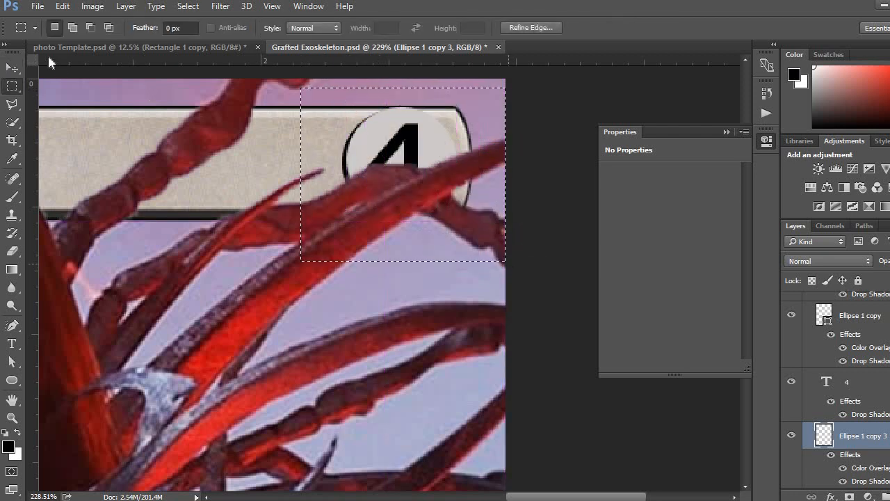
left_click(12, 67)
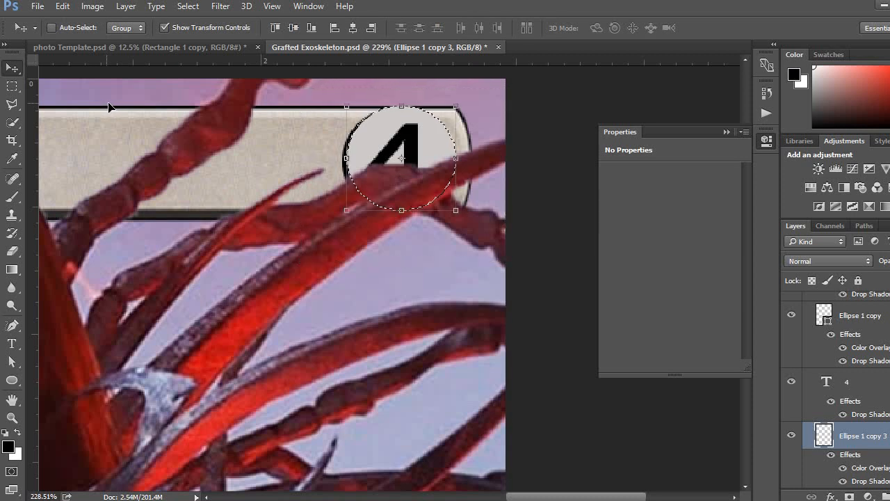
left_click(12, 85)
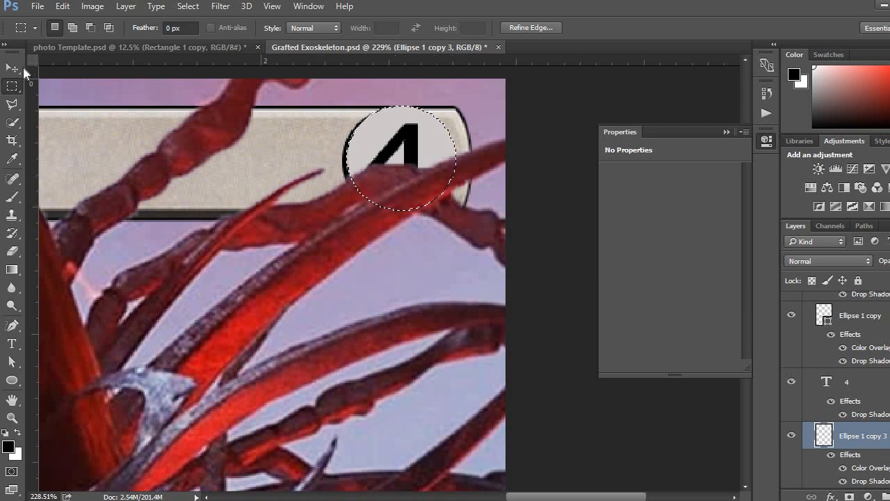
left_click(11, 67)
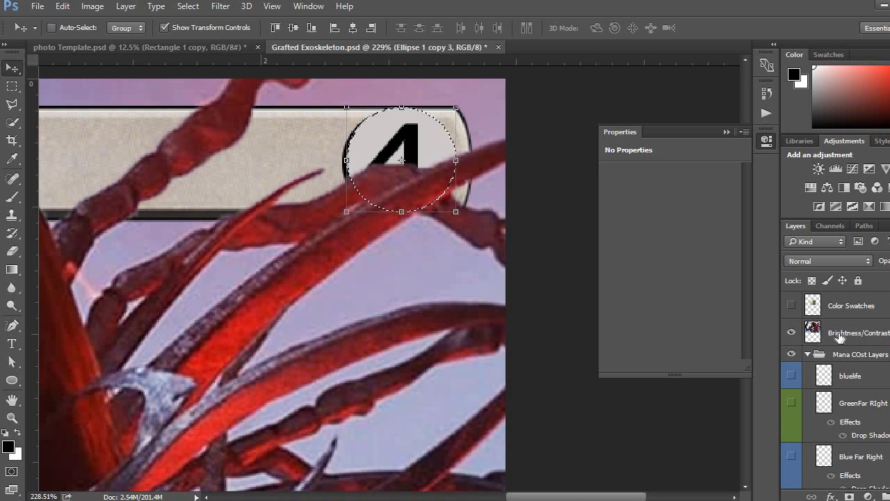
Step: Clear the artwork inside the mana circle on the Brightness/Contrast 1 layer
left_click(858, 332)
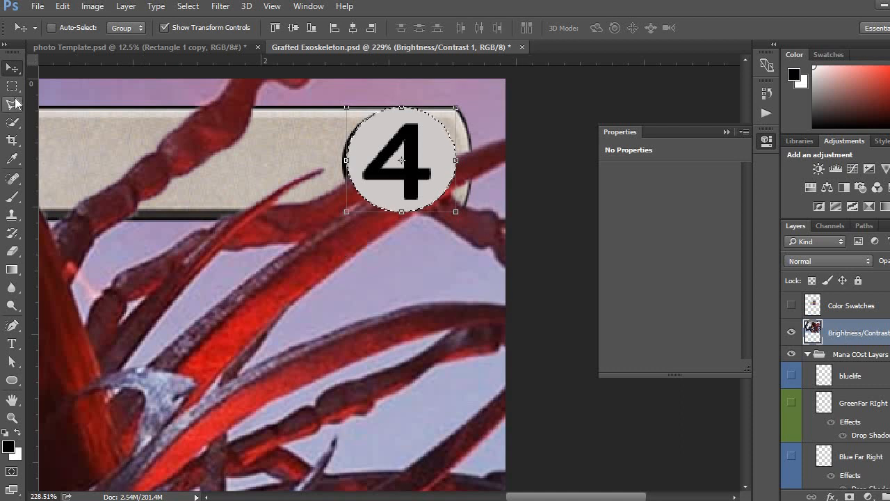
left_click(12, 86)
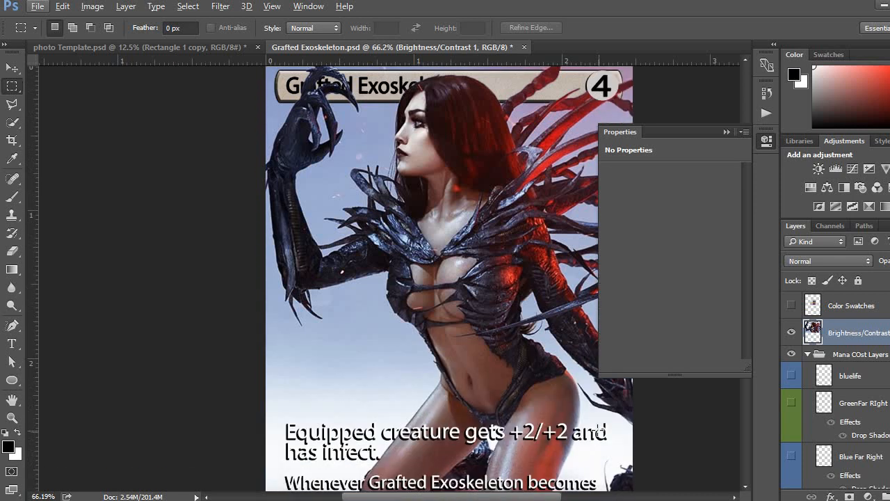
Step: Save the card as a JPEG named Grafted Exoskeleton in the Cards folder
scroll("down", 3)
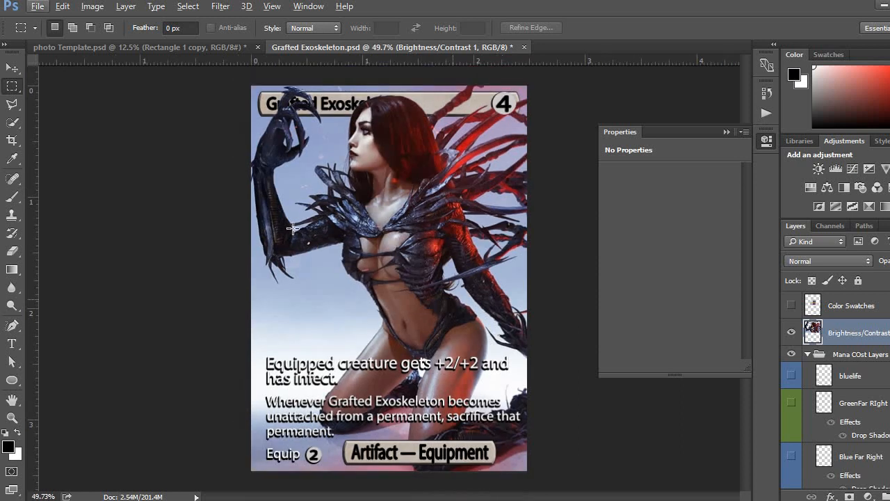
left_click(37, 6)
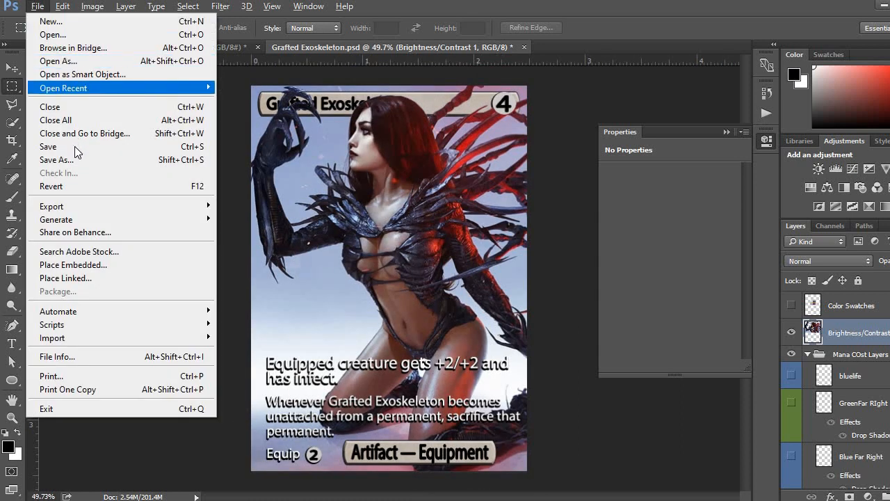
left_click(57, 159)
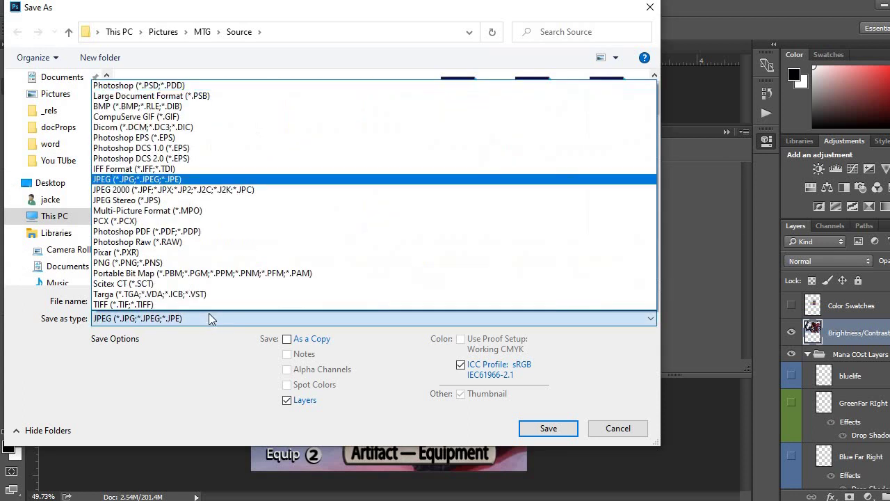
left_click(137, 179)
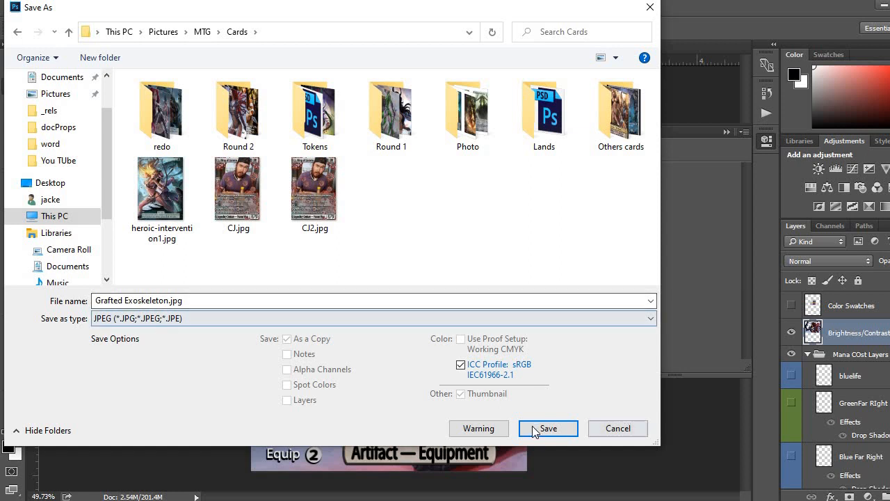
left_click(548, 428)
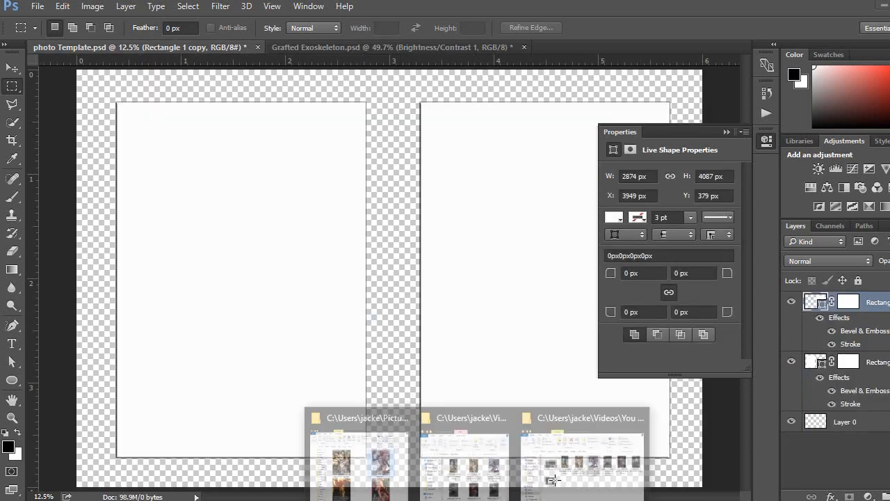
Step: Open the Cards folder window and pick Grafted Exoskeleton.jpg for the photo template
left_click(582, 452)
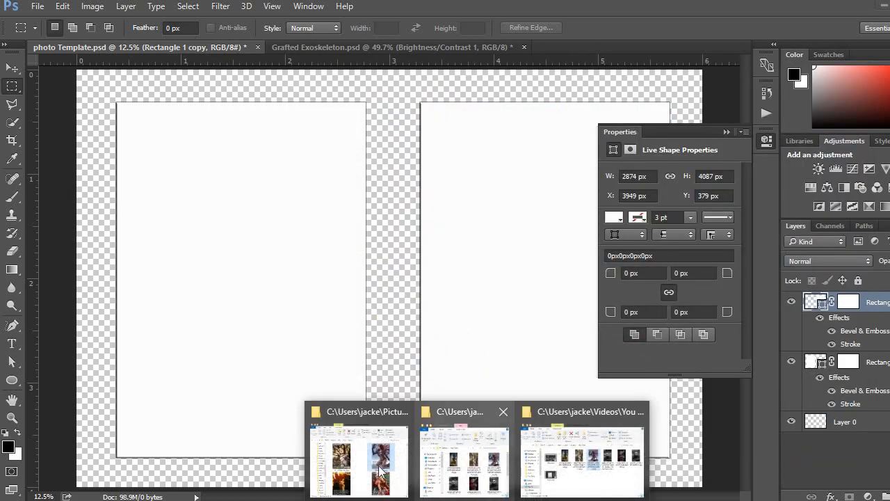
left_click(358, 459)
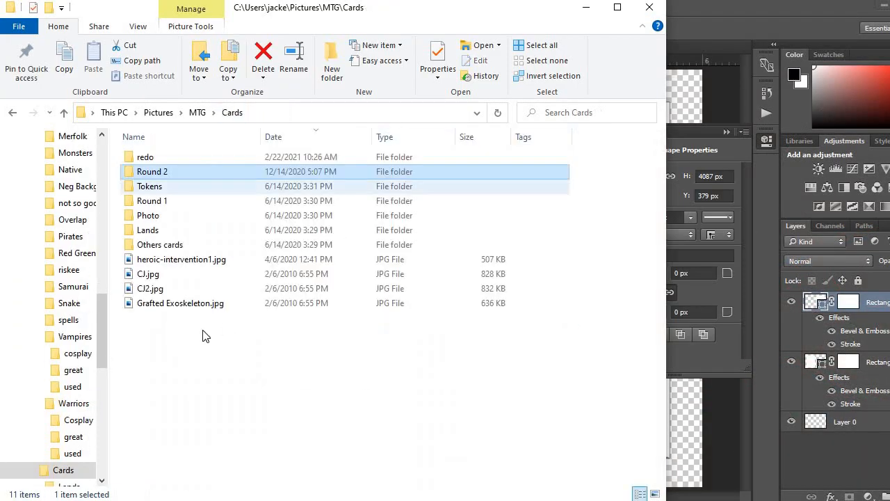
left_click(181, 302)
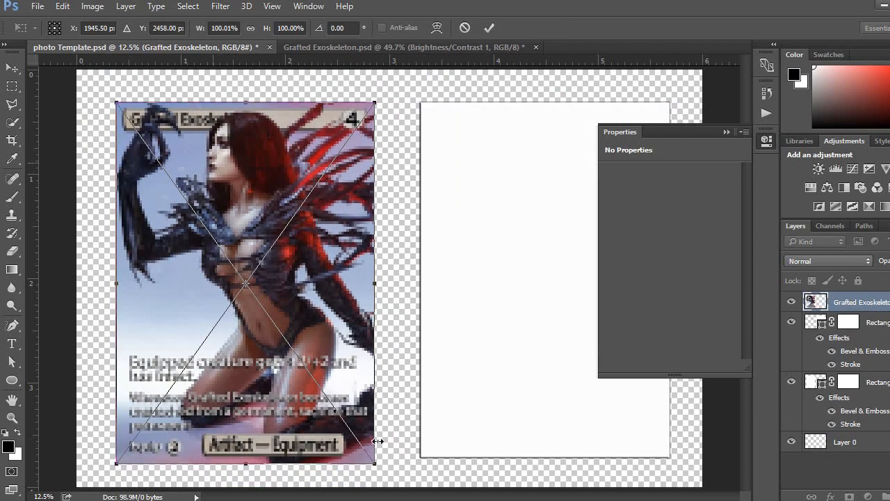
Step: Shrink the card to fit the left frame and duplicate its layer for the right frame
left_click_drag(374, 462, 363, 452)
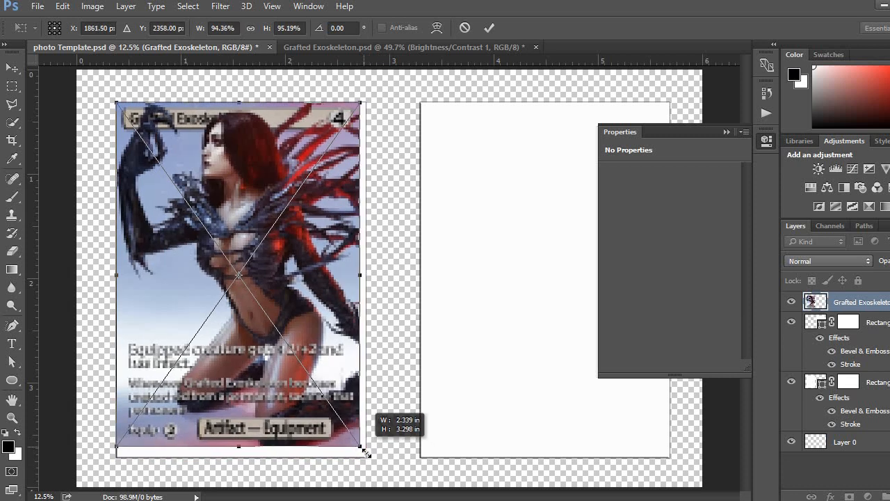
left_click(489, 28)
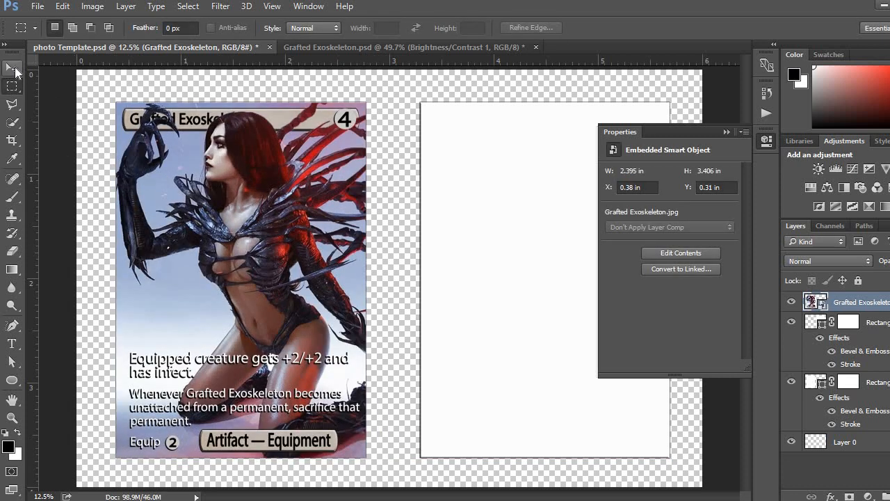
left_click(11, 68)
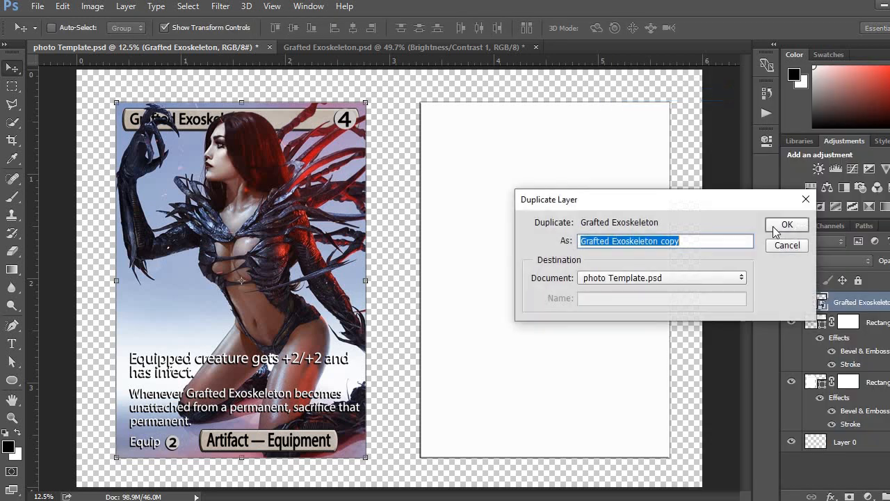
left_click(786, 224)
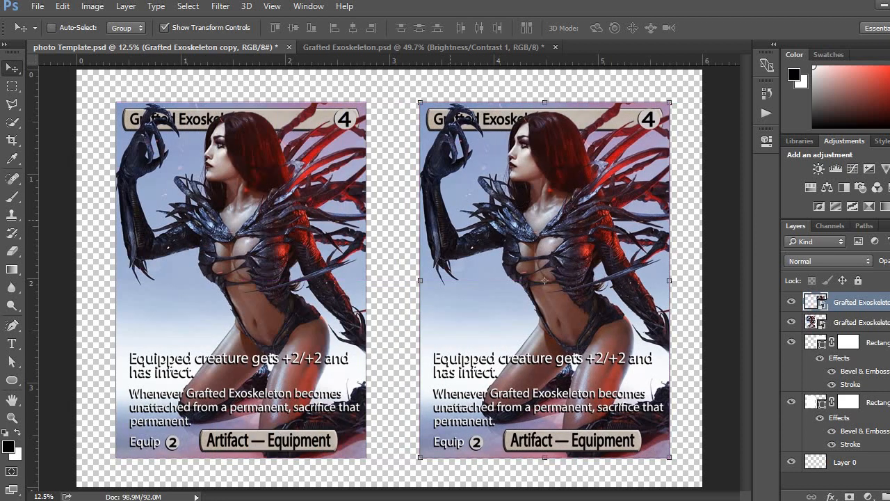
left_click(11, 85)
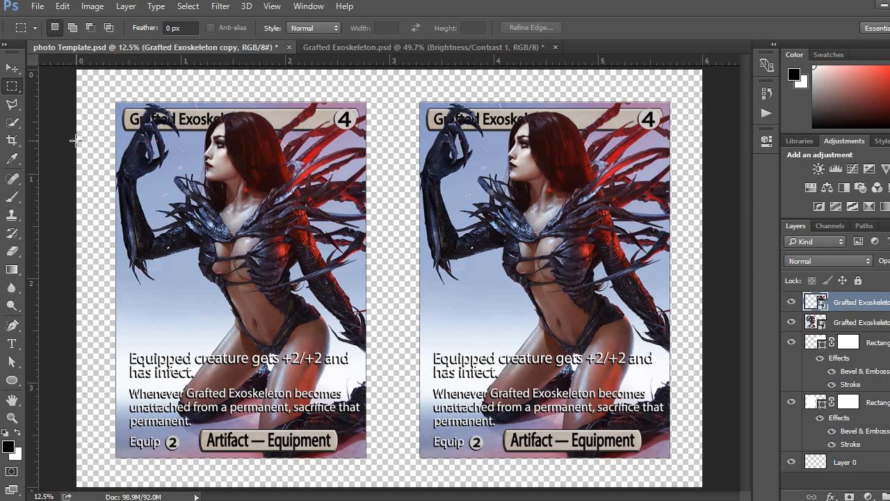
mouse_move(75, 135)
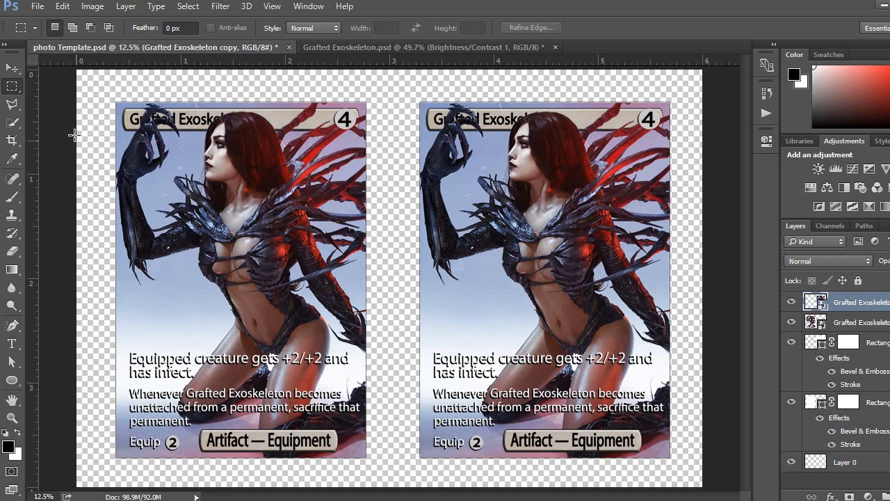
mouse_move(243, 387)
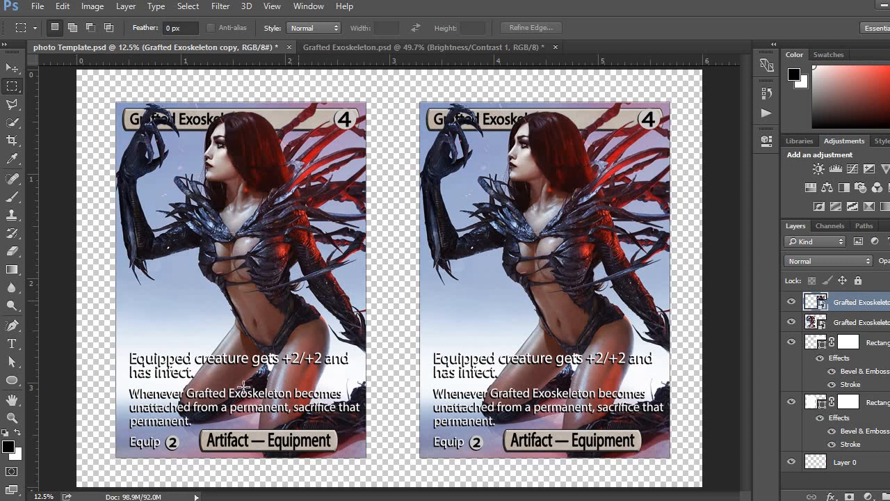
mouse_move(90, 310)
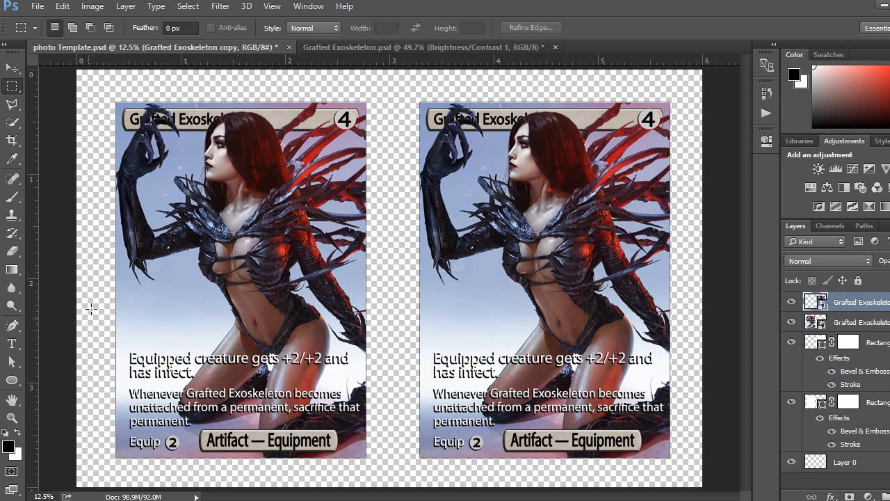